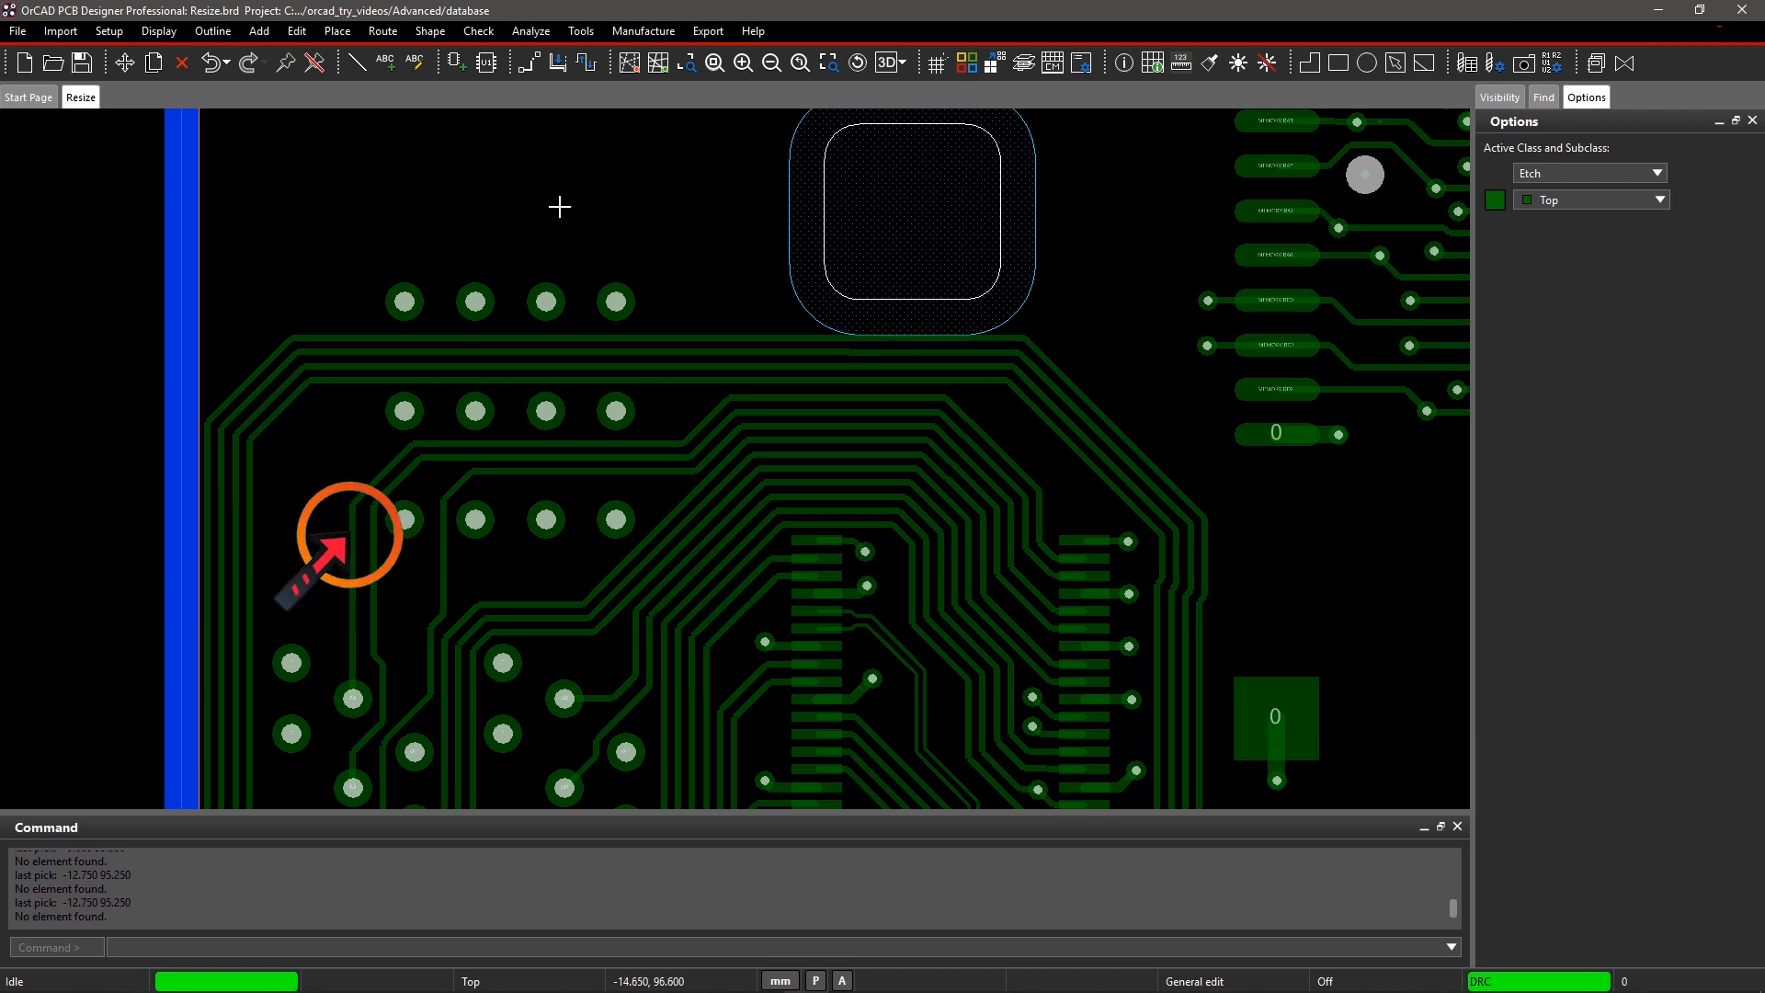
{"action": "mouse_move", "coordinate": [392, 40]}
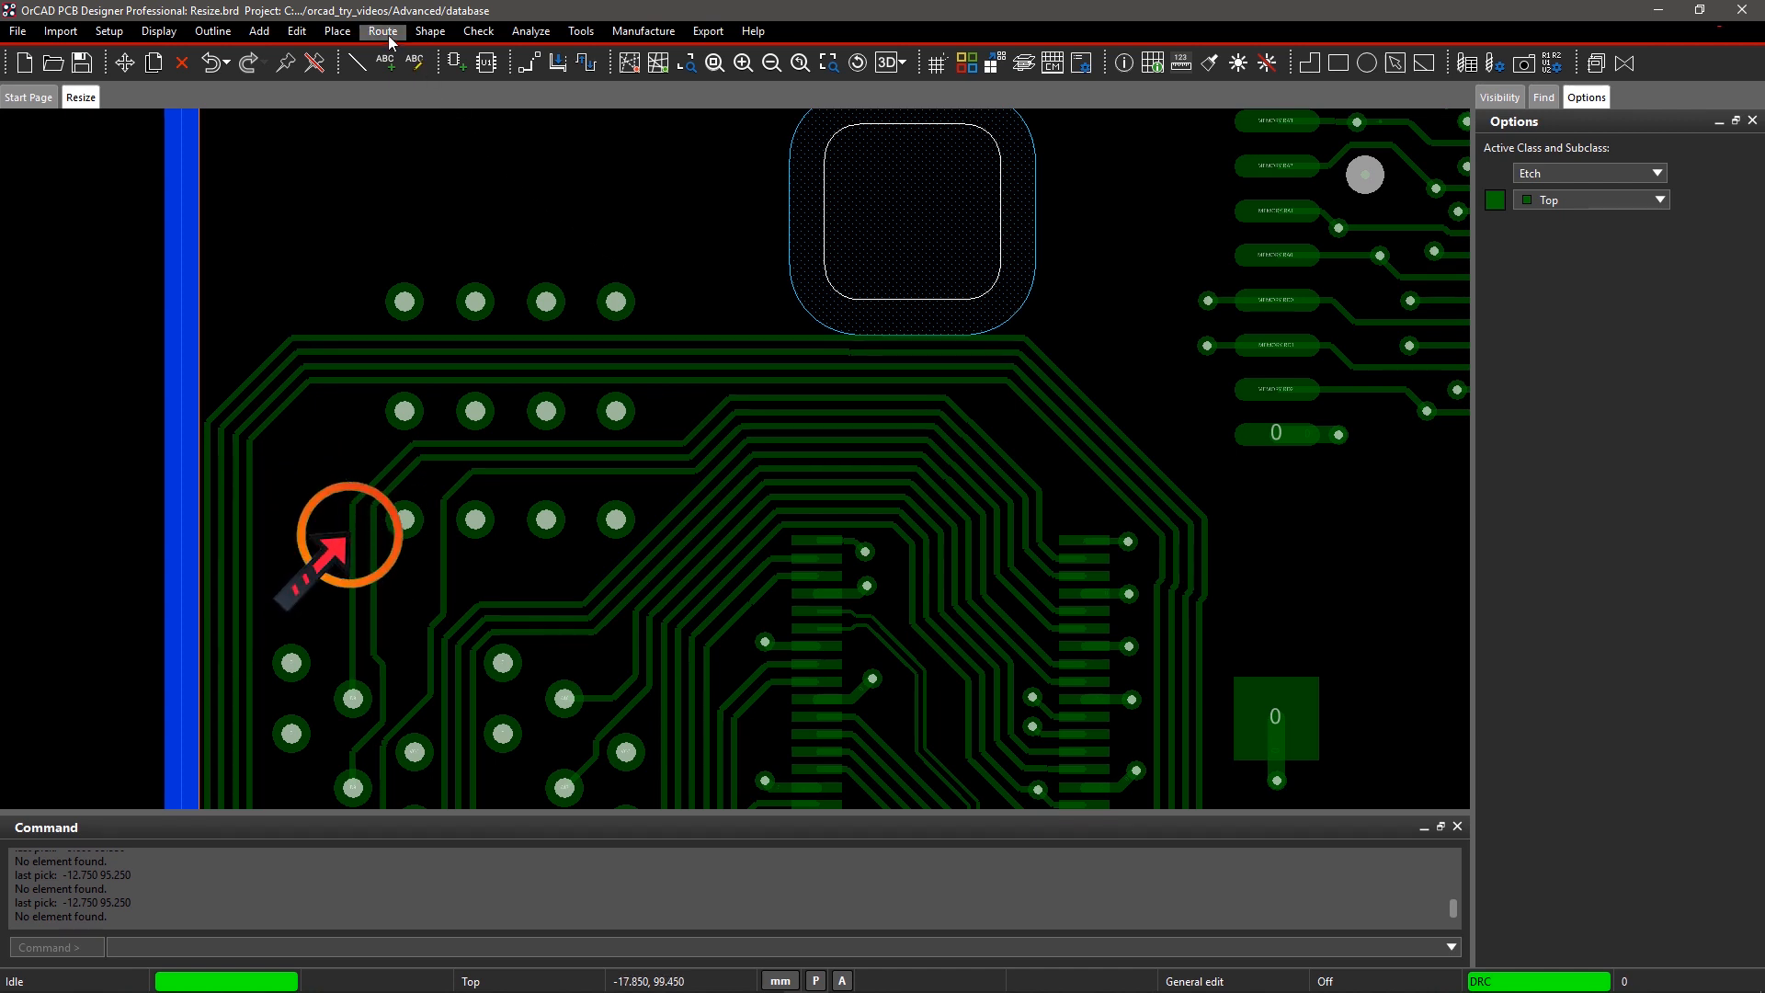
Start Spread Between Voids from the Route > Resize/Respace menu
{"action": "left_click", "coordinate": [383, 31]}
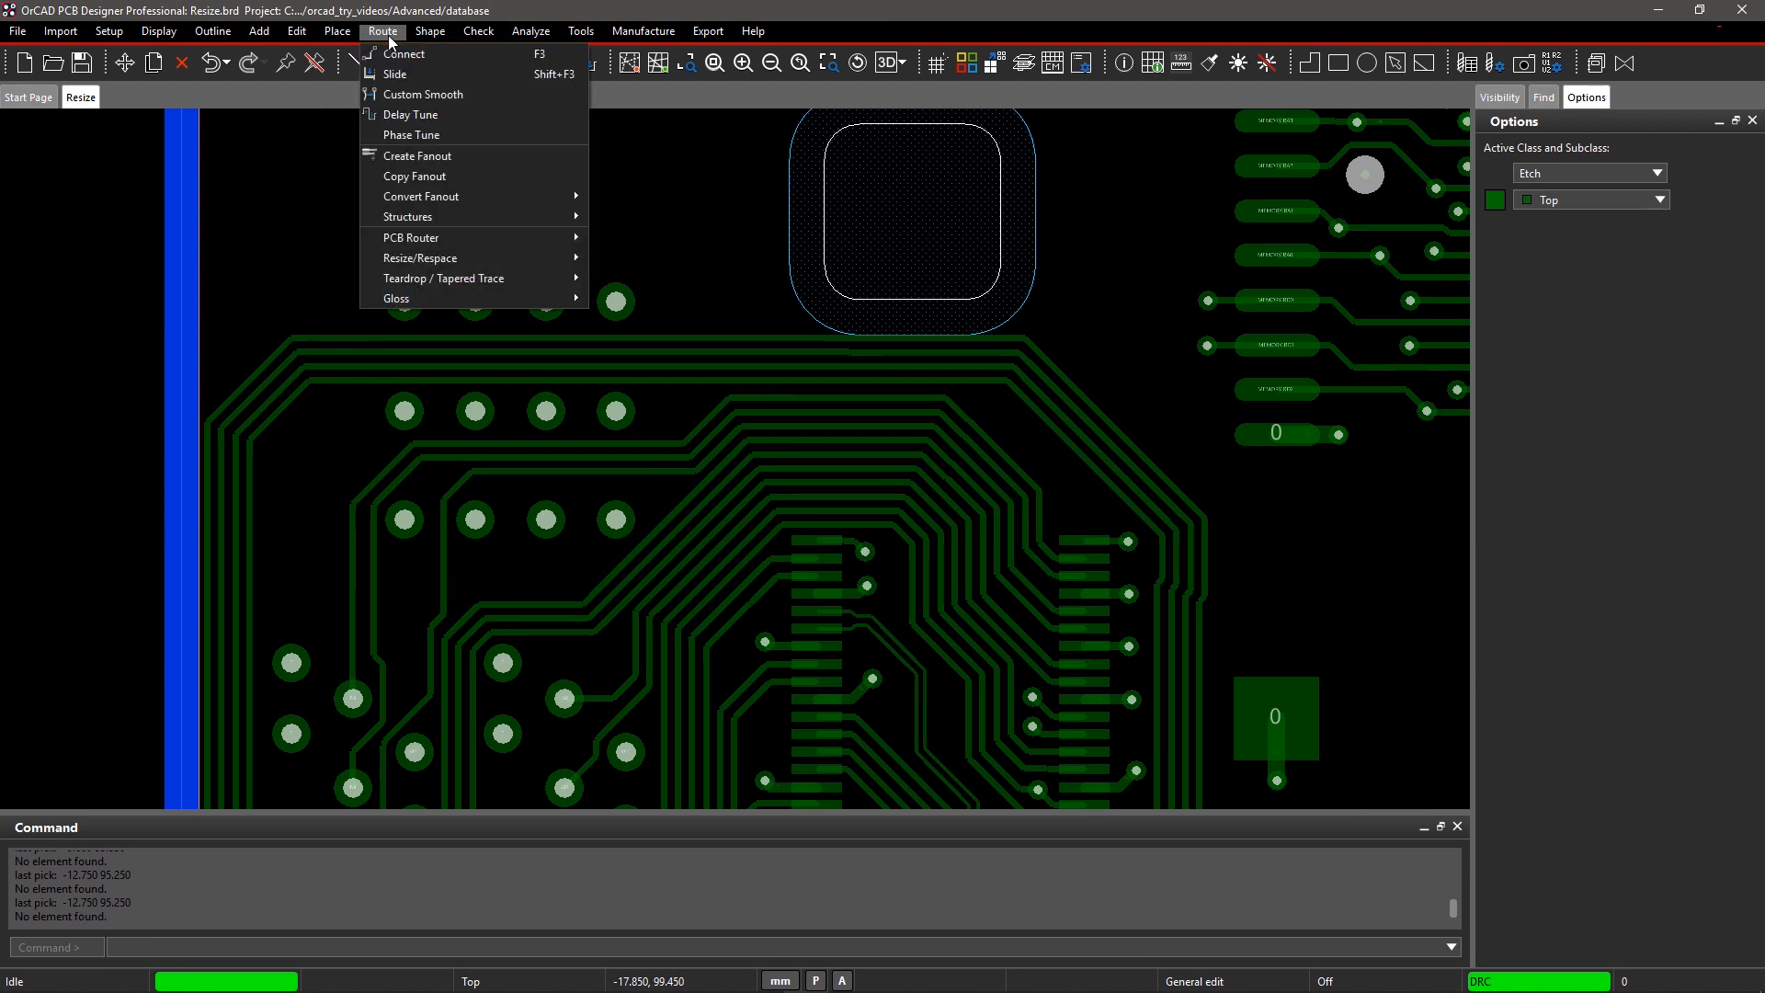
{"action": "mouse_move", "coordinate": [417, 156]}
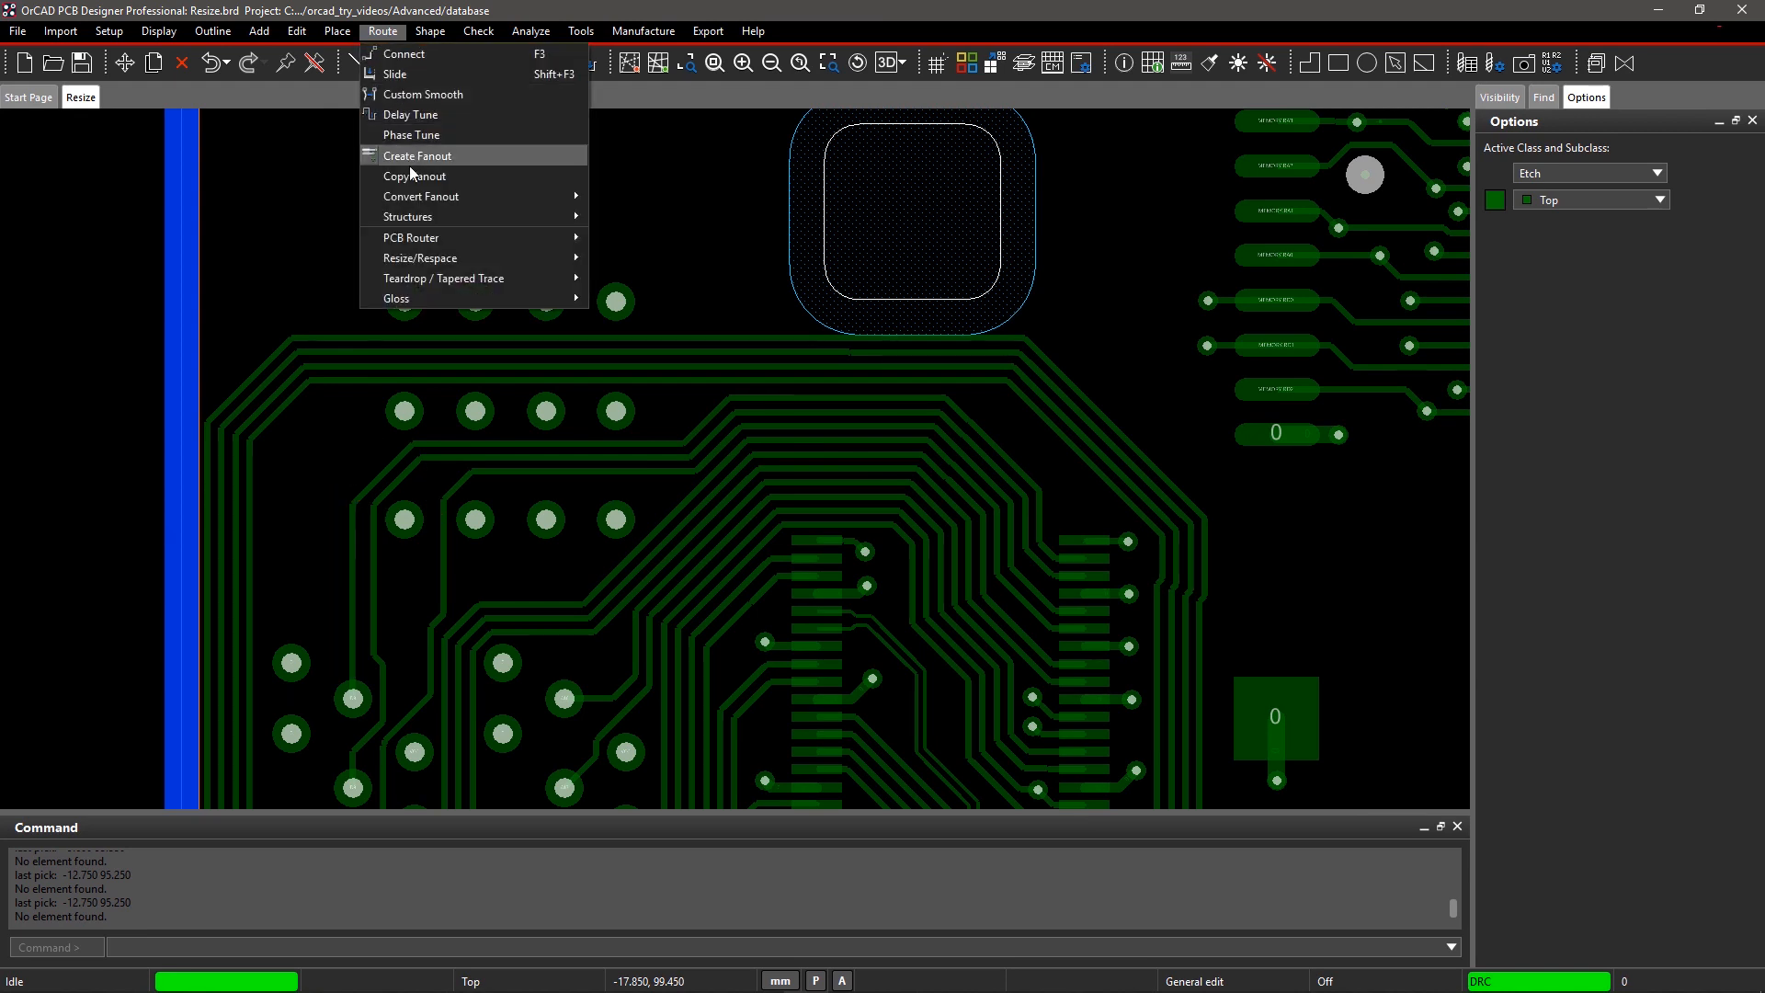
{"action": "mouse_move", "coordinate": [420, 258]}
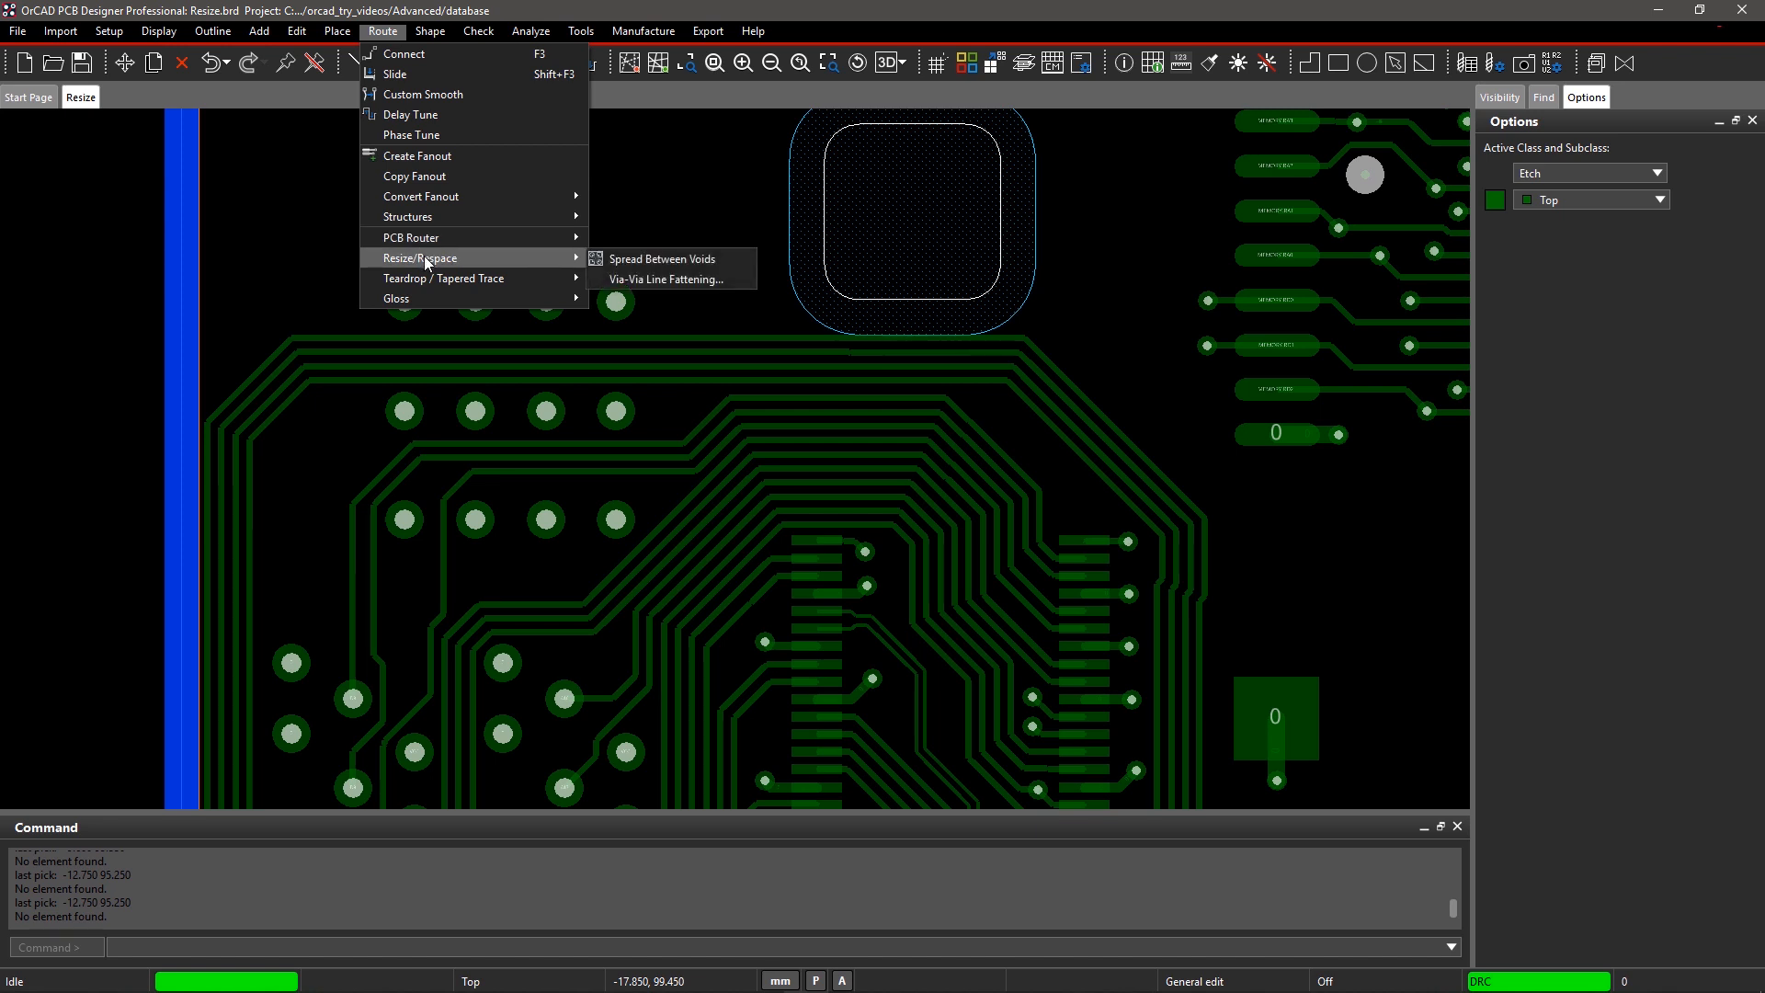
{"action": "mouse_move", "coordinate": [515, 265]}
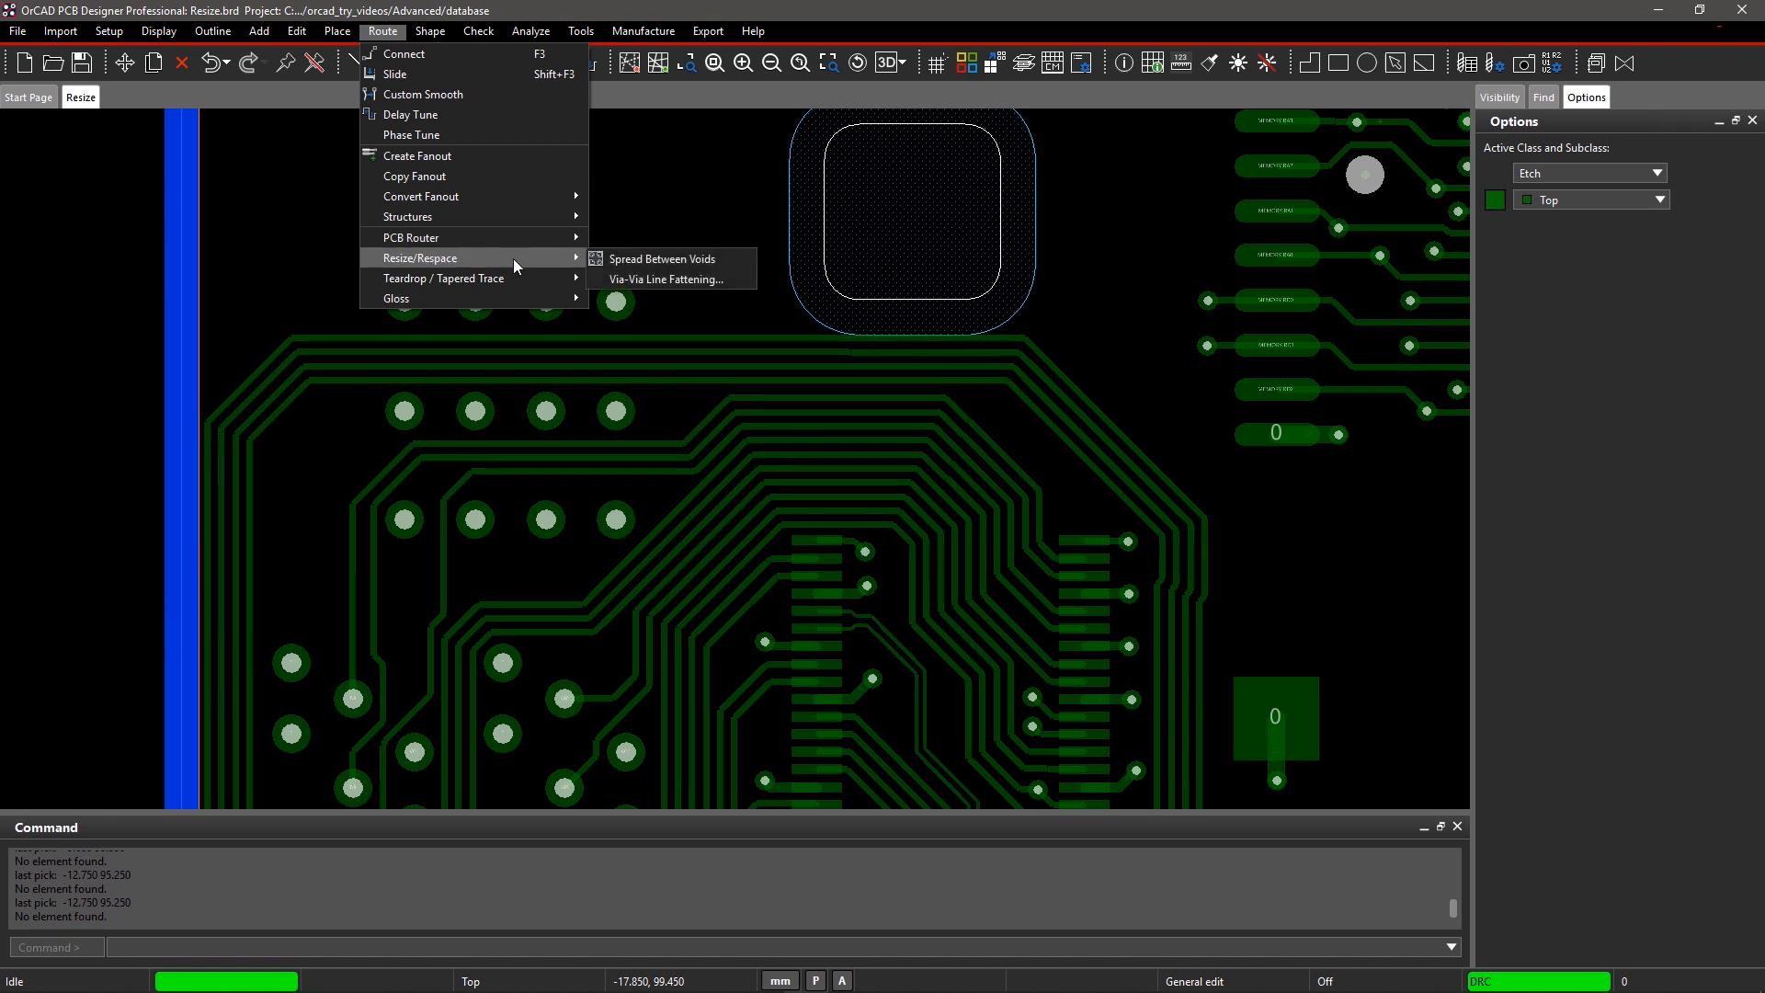
{"action": "mouse_move", "coordinate": [646, 264]}
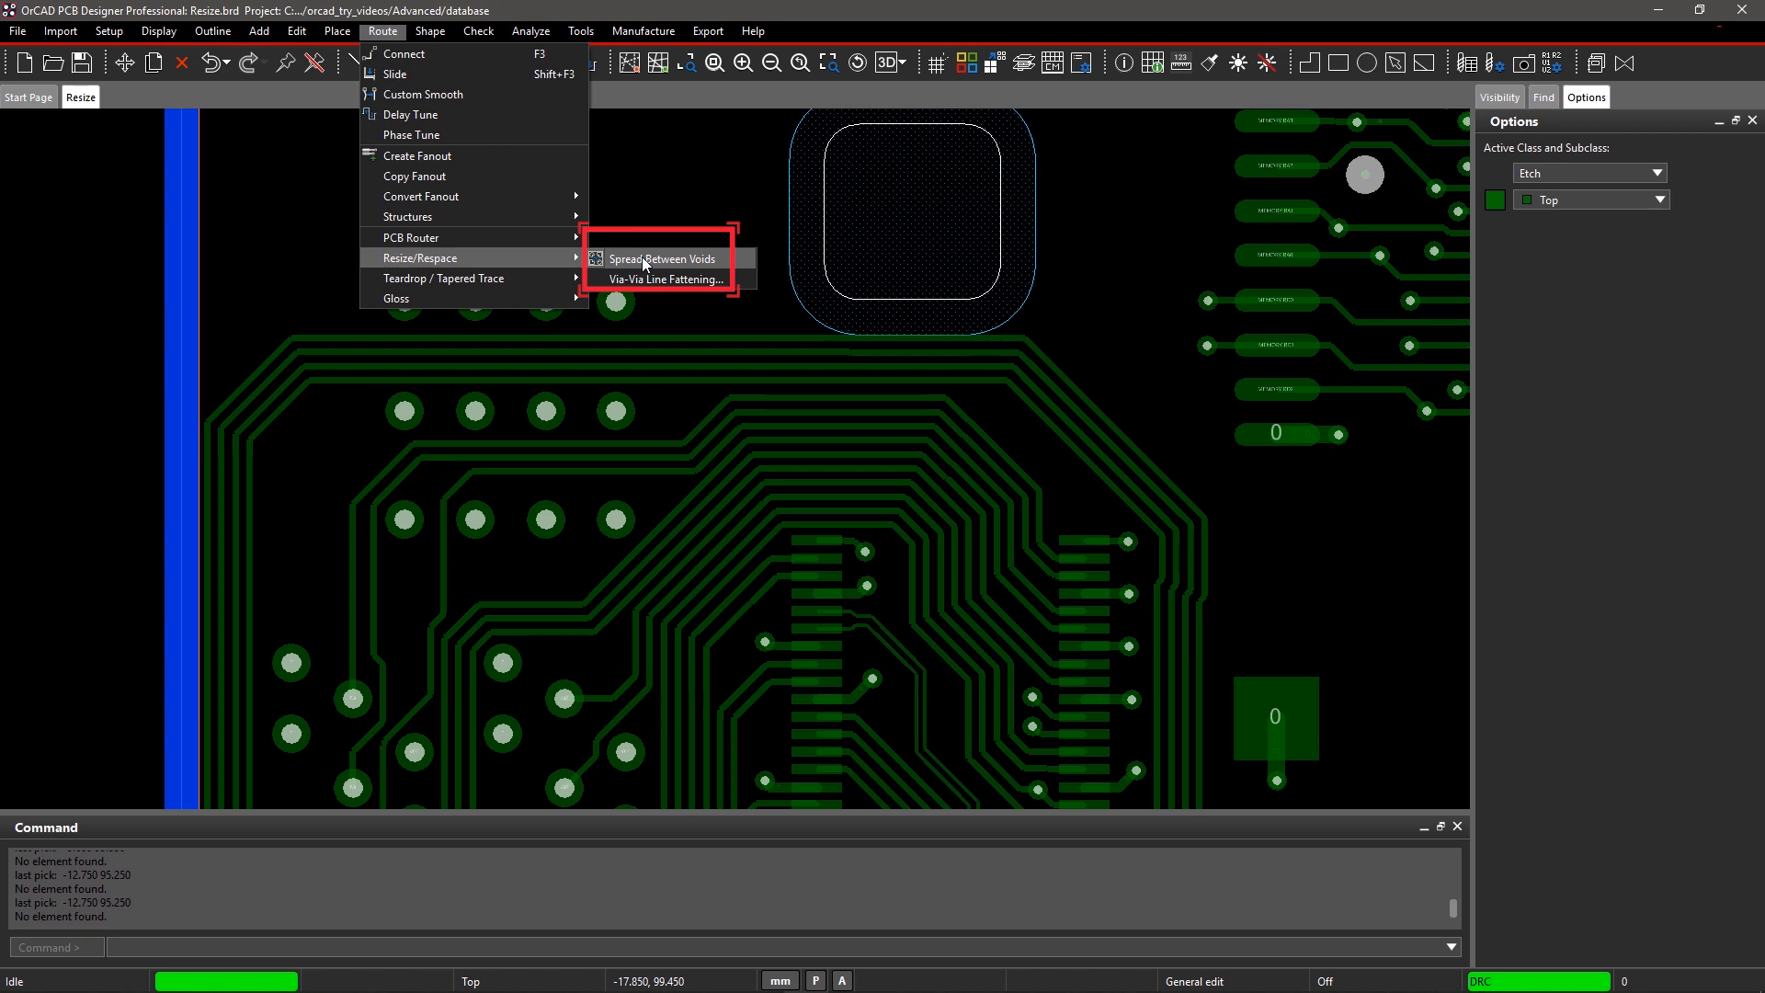
{"action": "left_click", "coordinate": [662, 258]}
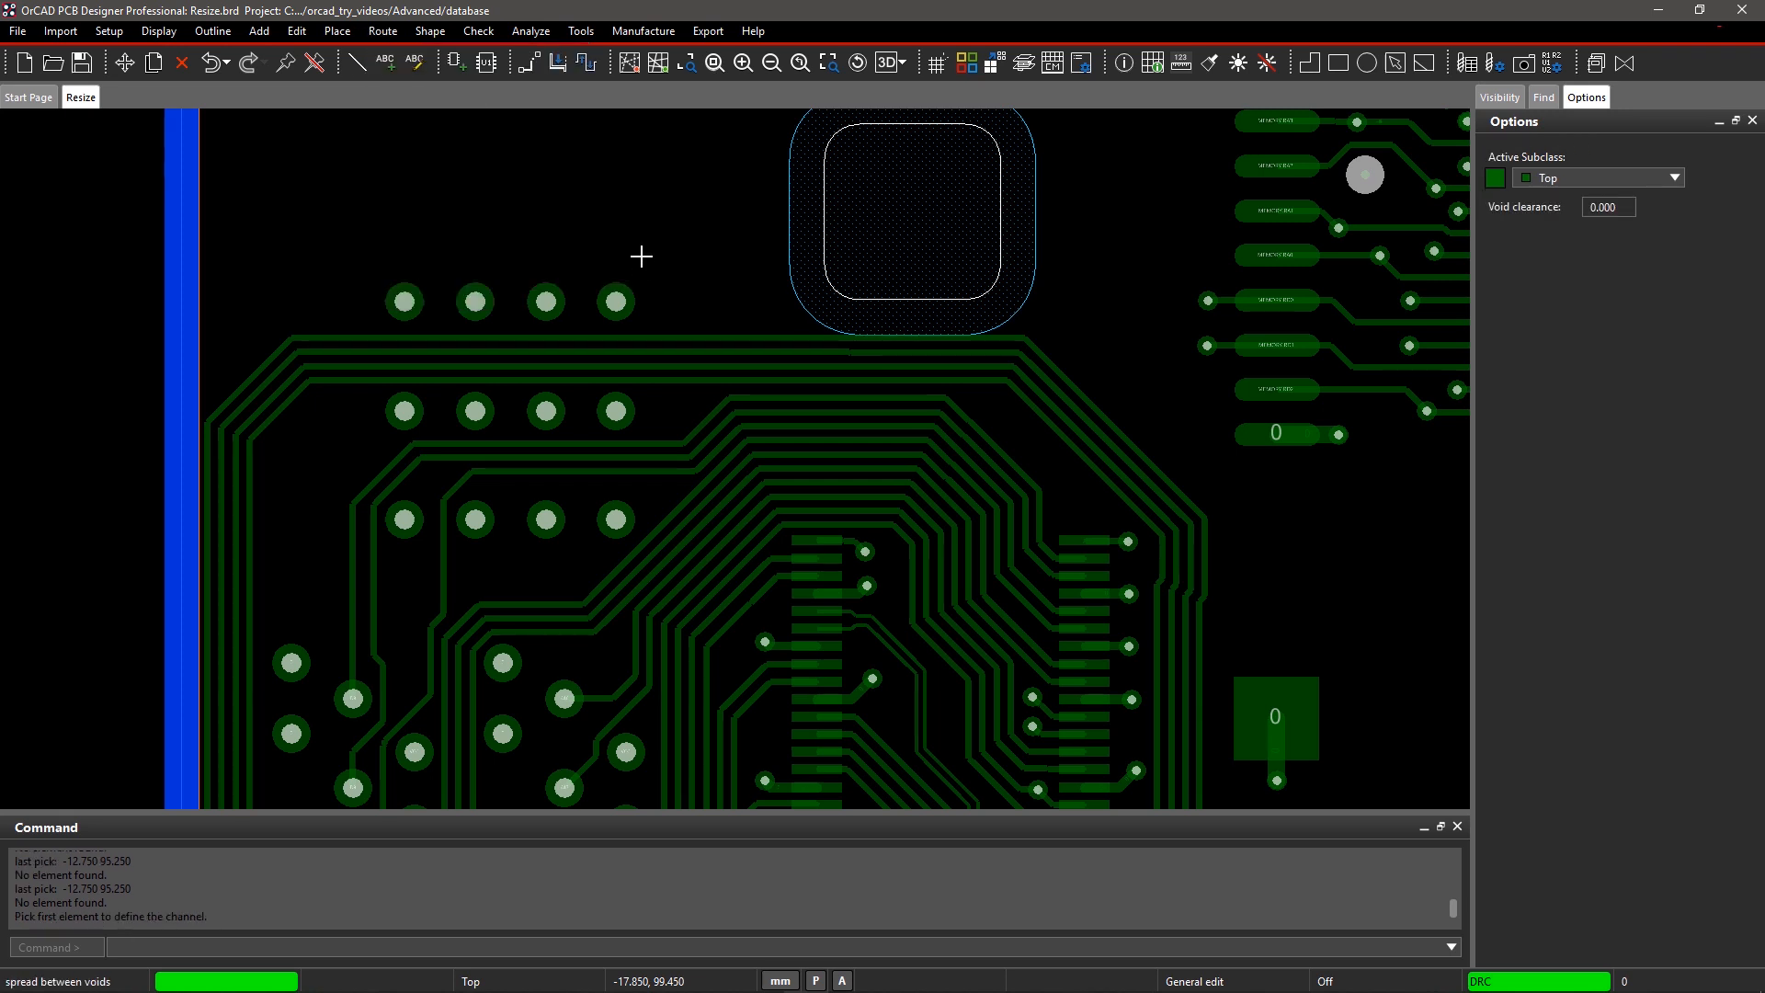
{"action": "mouse_move", "coordinate": [1105, 228]}
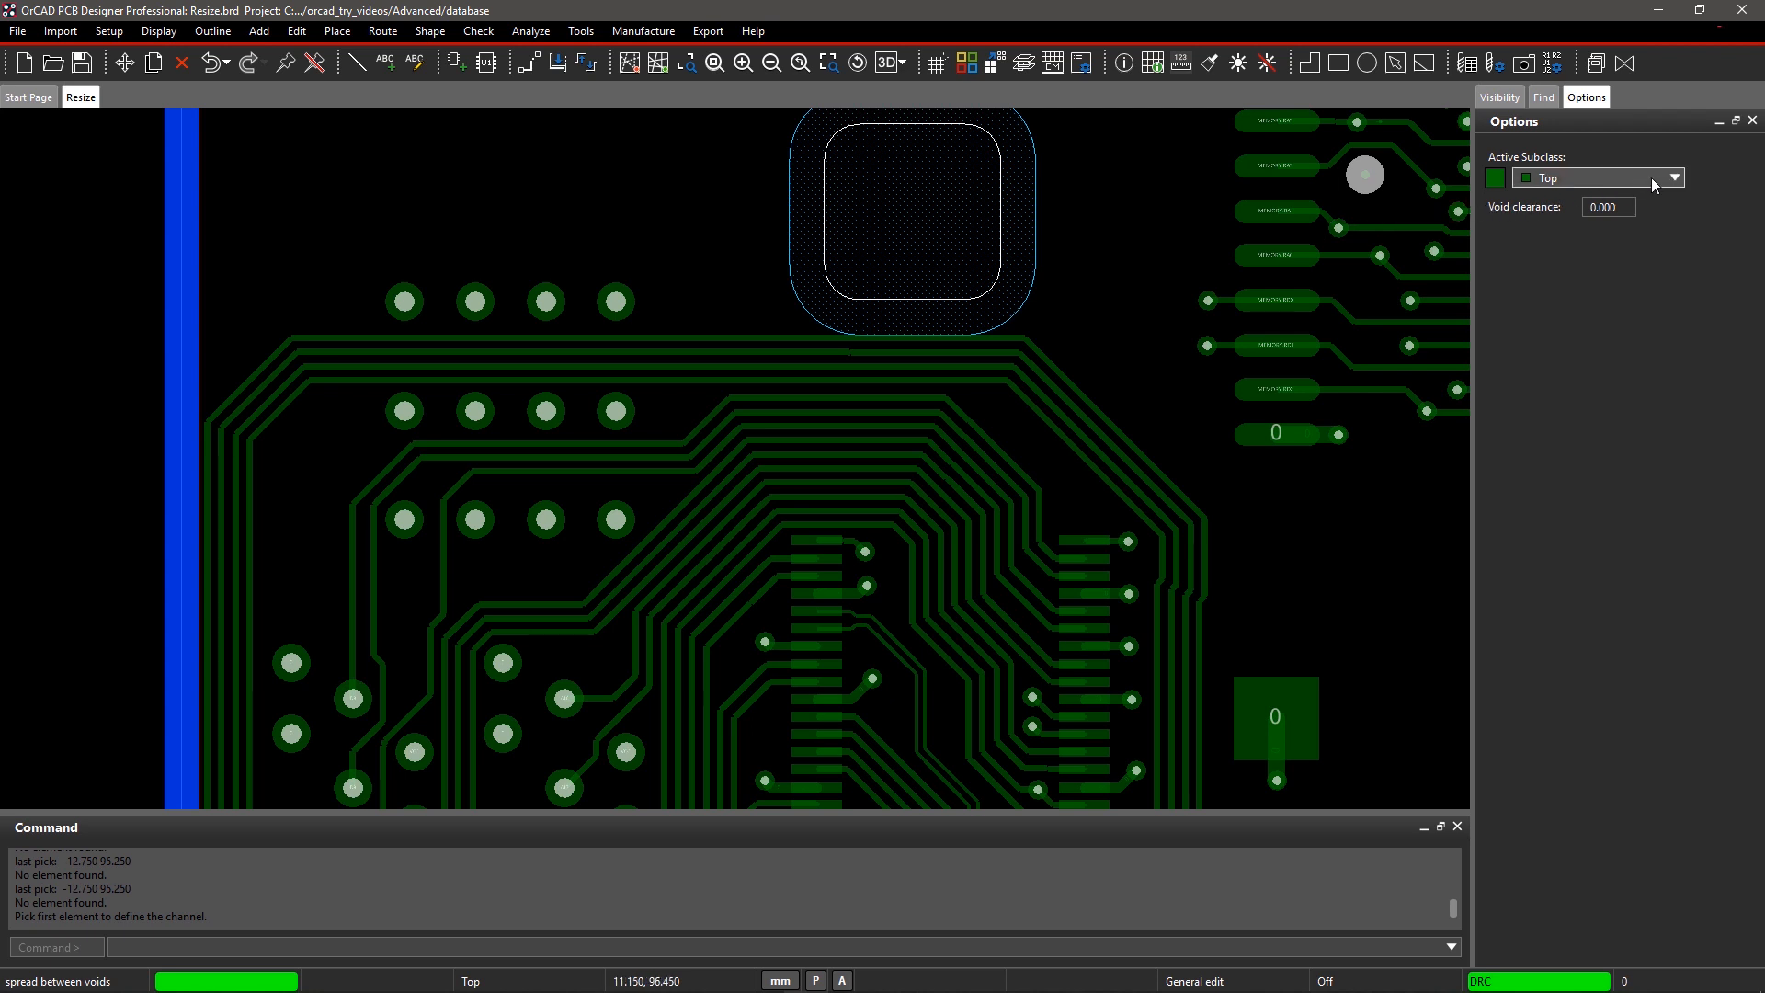
{"action": "left_click", "coordinate": [1673, 178]}
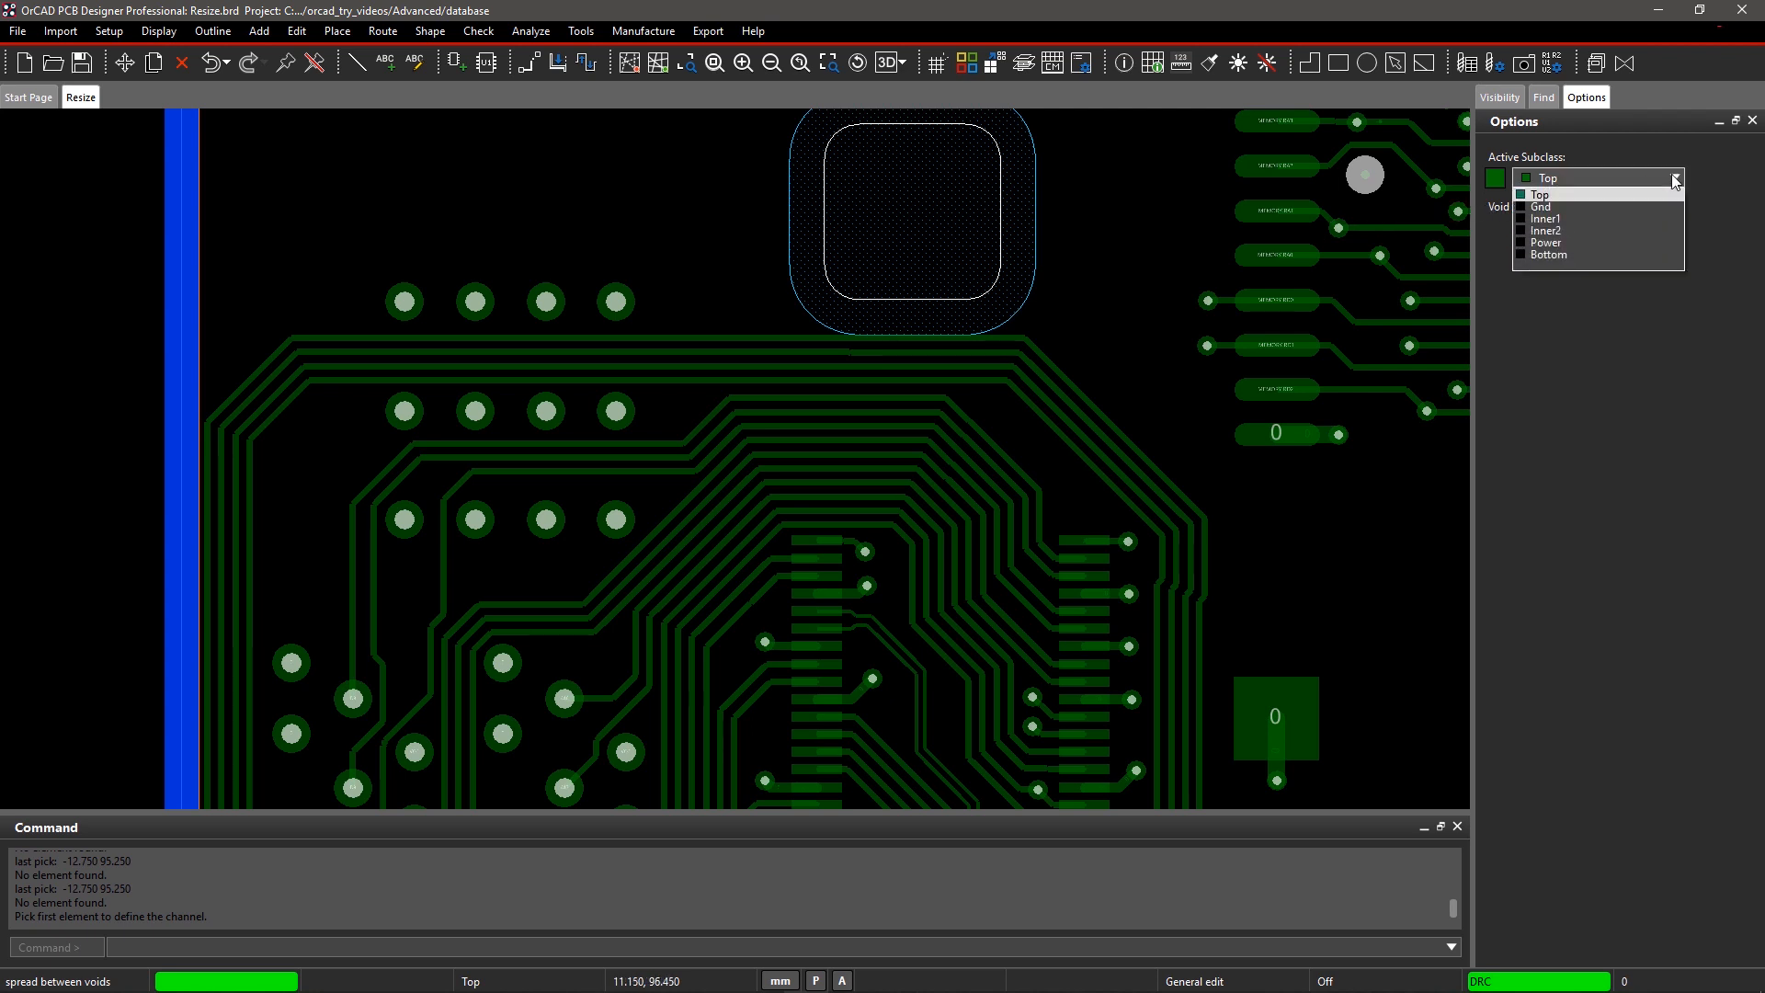
{"action": "mouse_move", "coordinate": [1637, 198]}
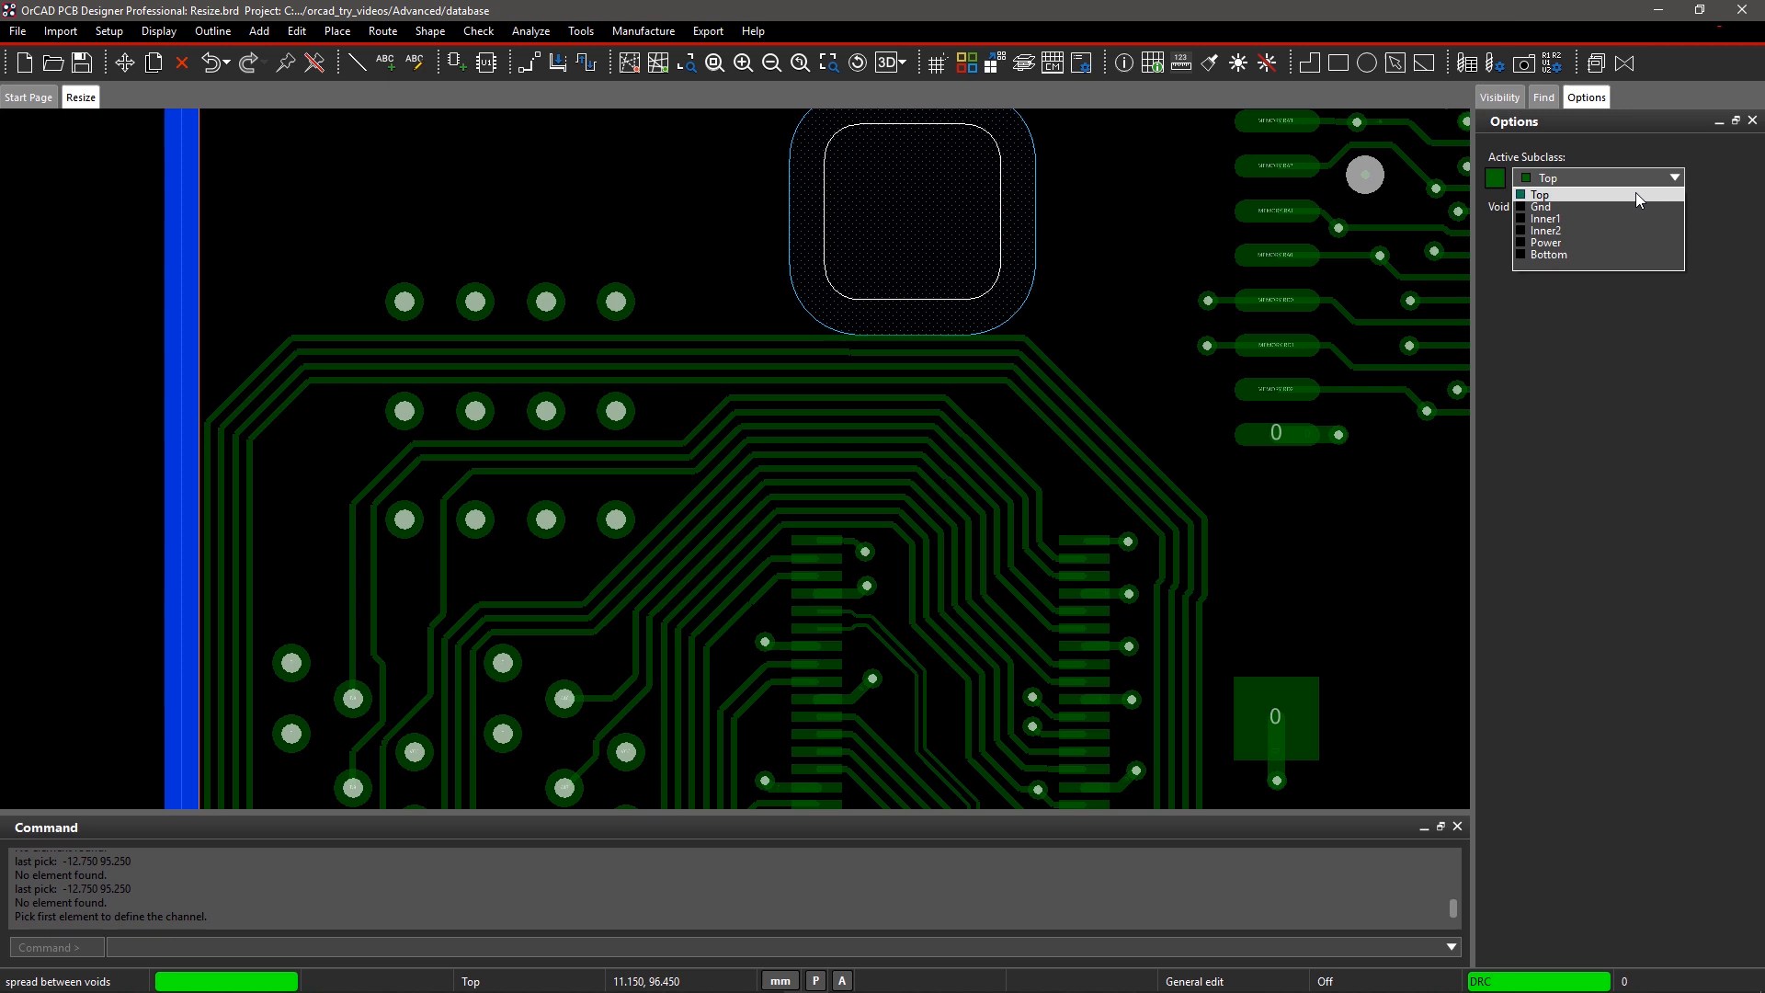
{"action": "left_click", "coordinate": [1539, 195]}
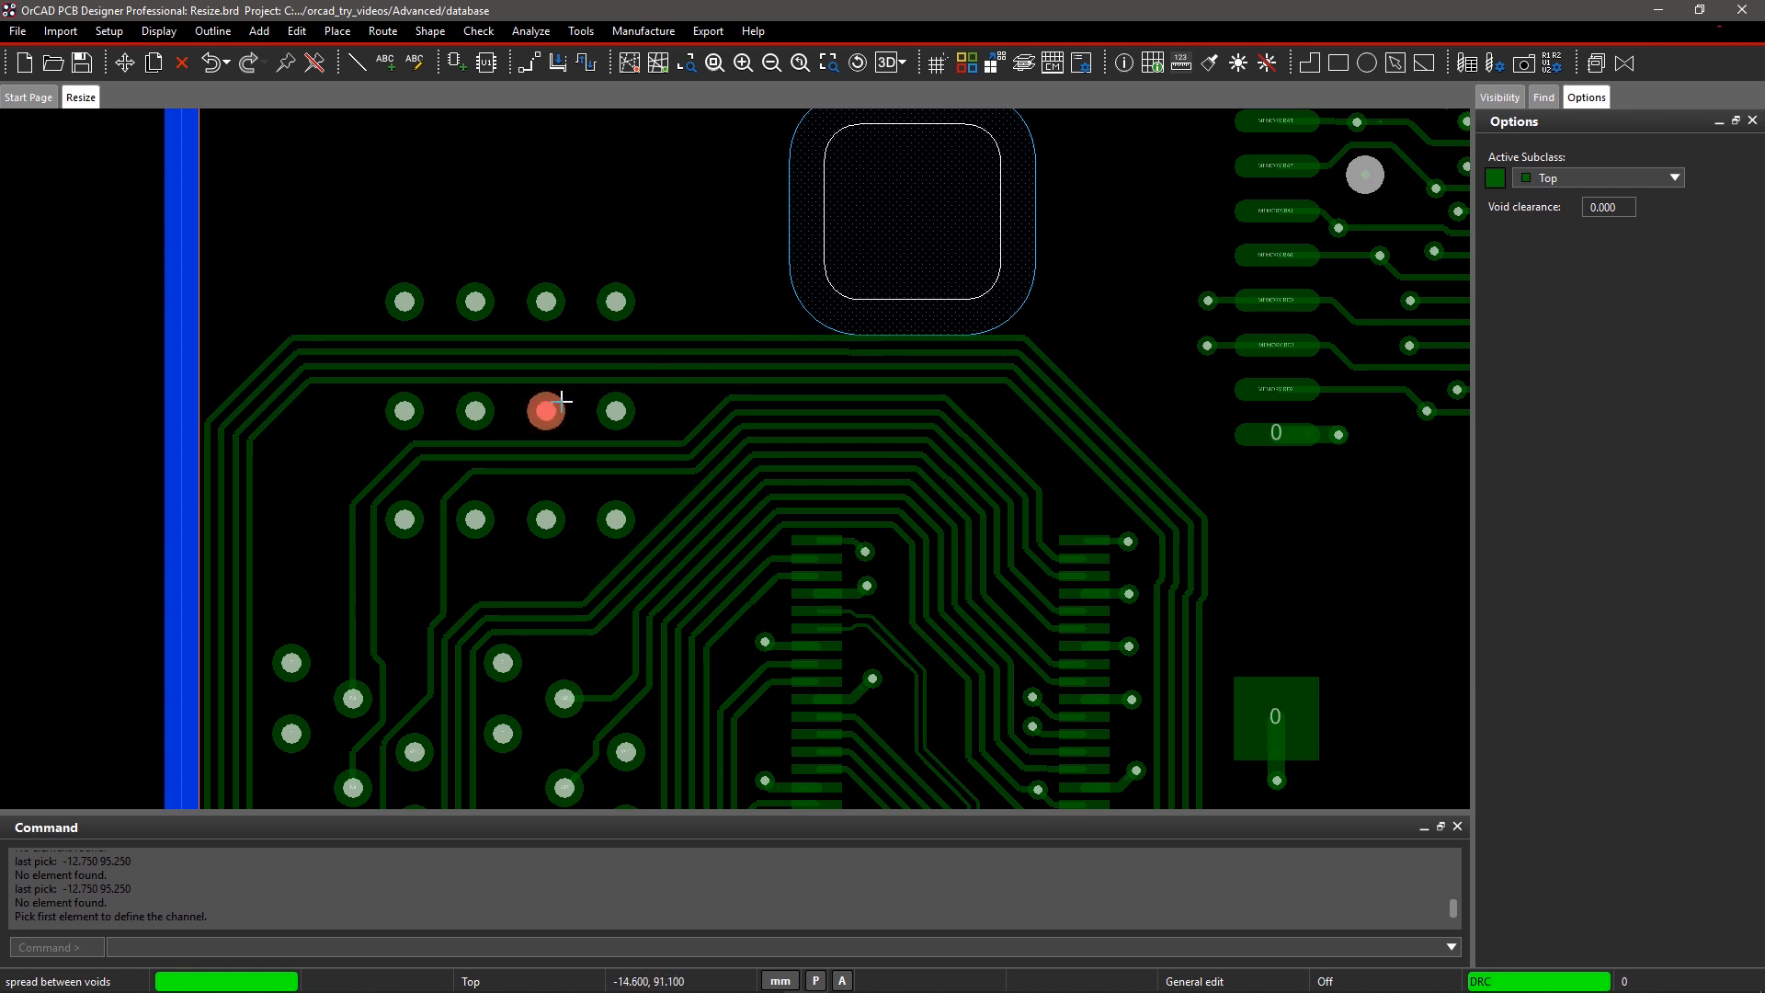
Pick the two vias bounding the trace channel so the traces respace evenly, then bring up the finish options
{"action": "left_click", "coordinate": [543, 410]}
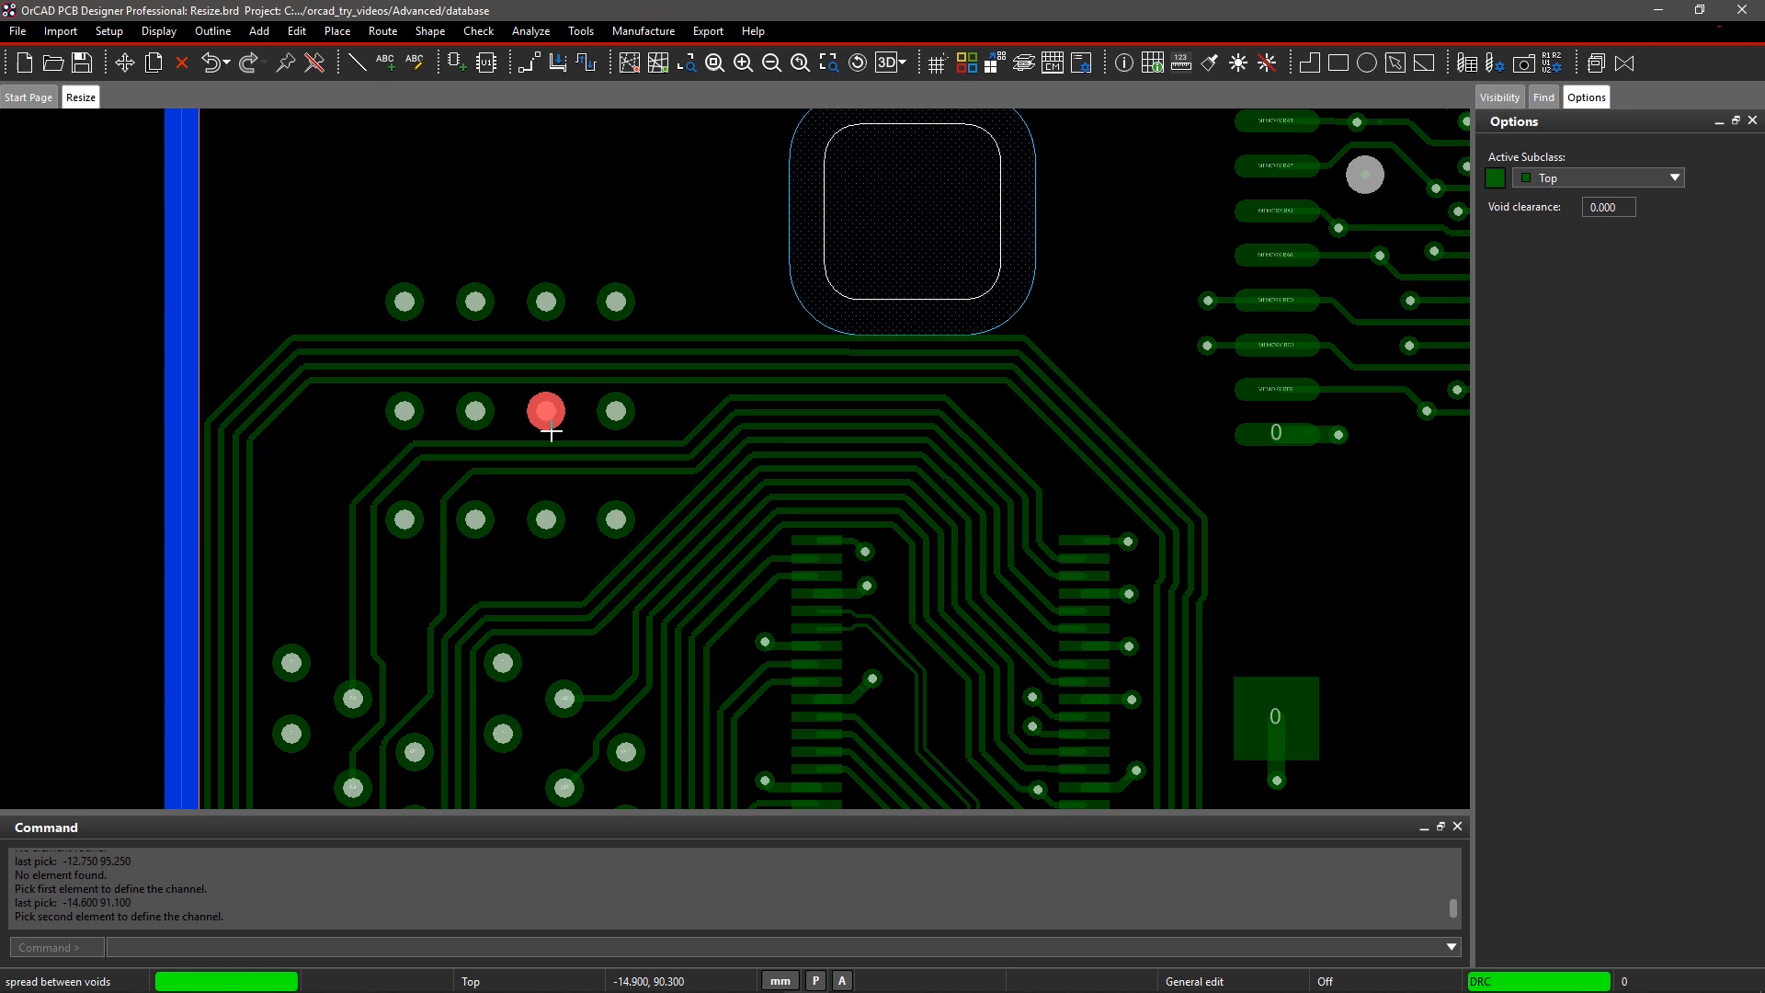
{"action": "left_click", "coordinate": [546, 409]}
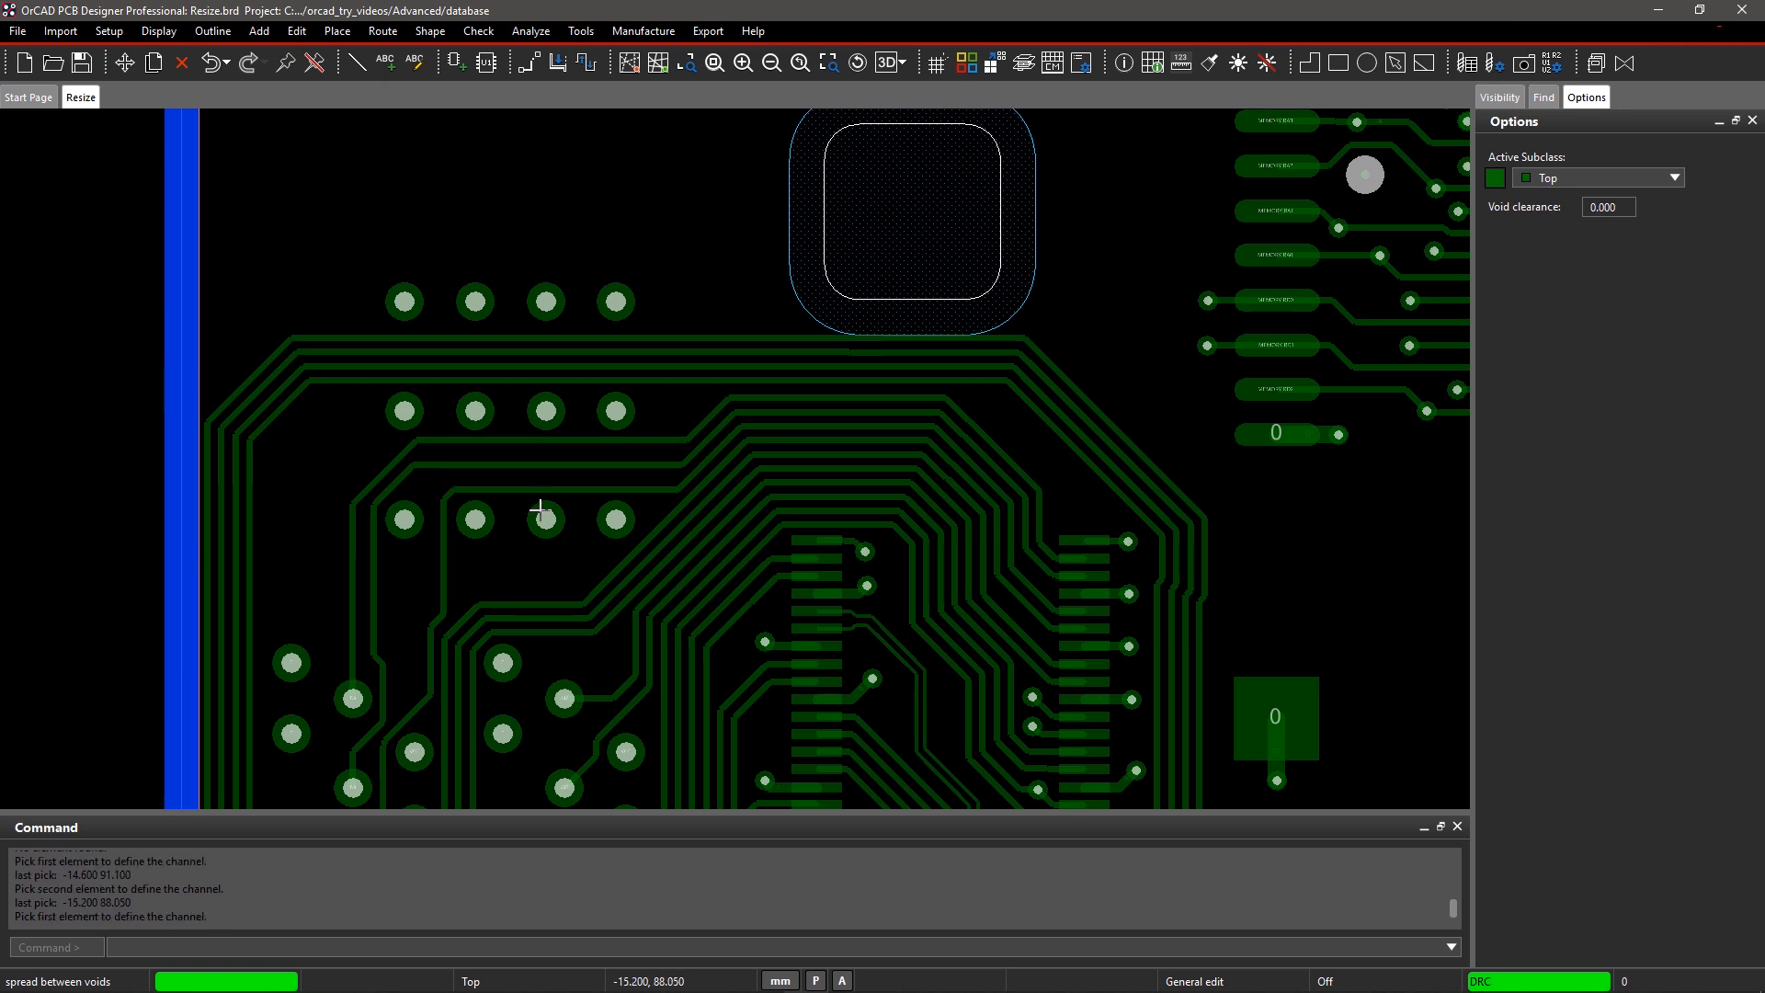
{"action": "right_click", "coordinate": [515, 543]}
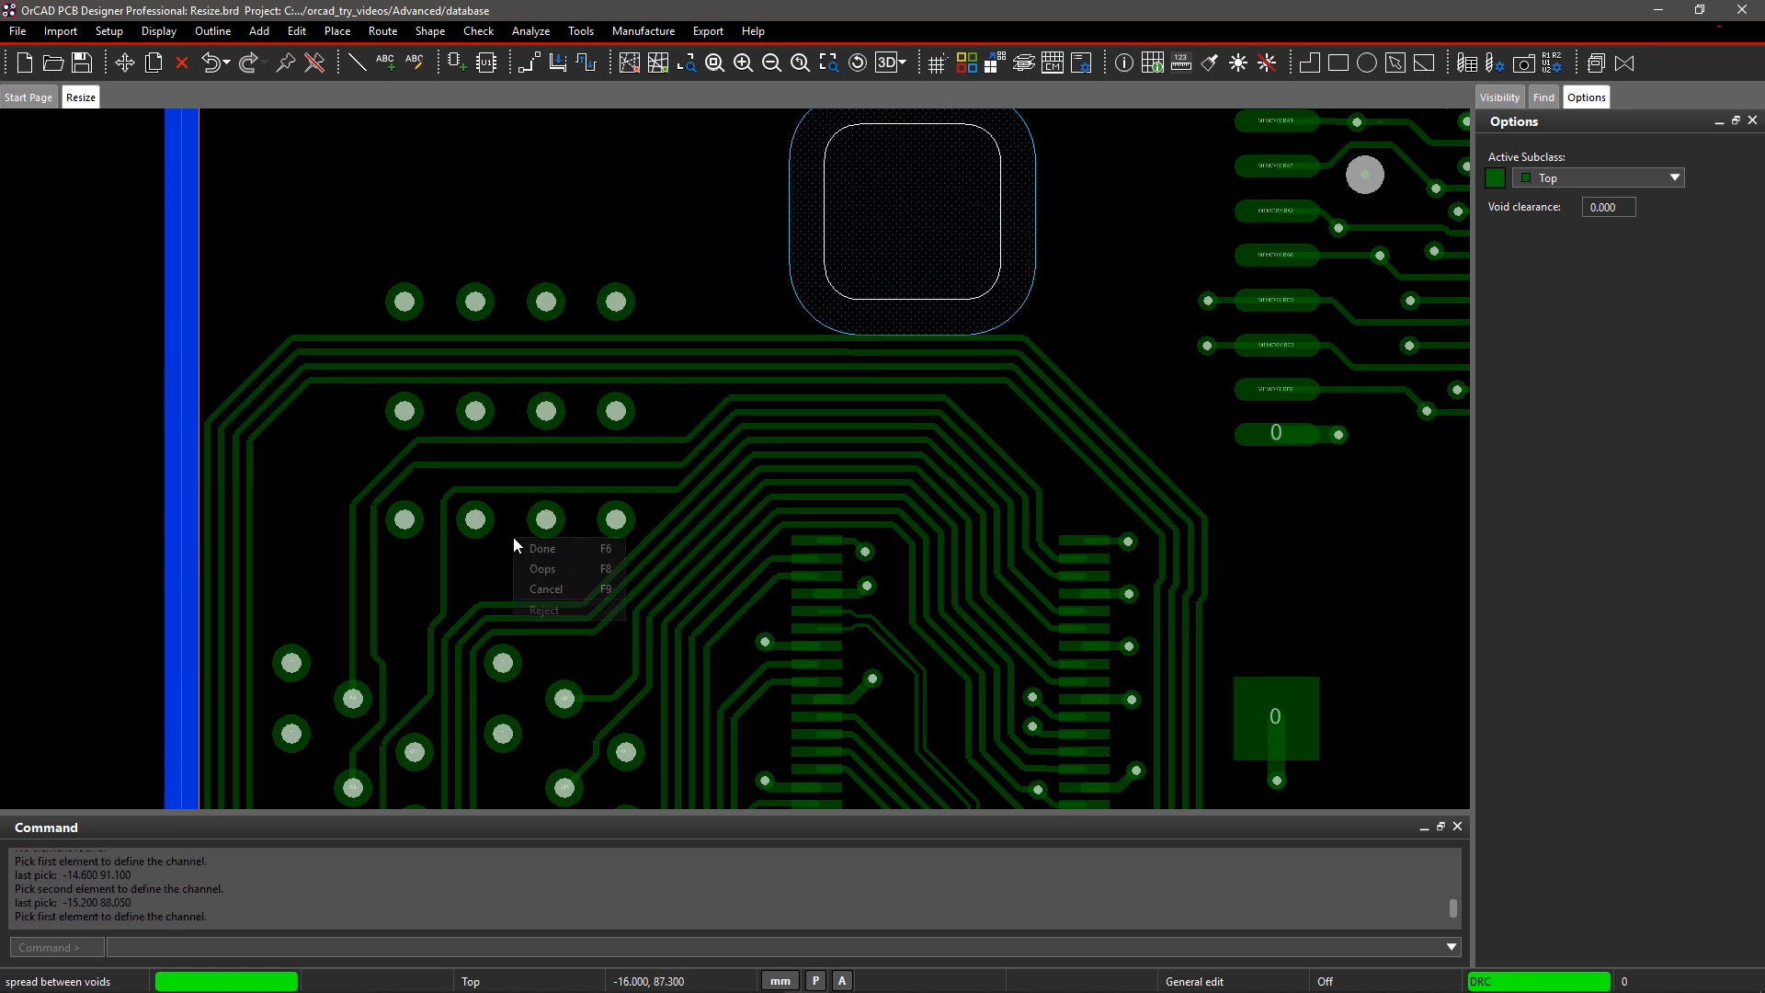